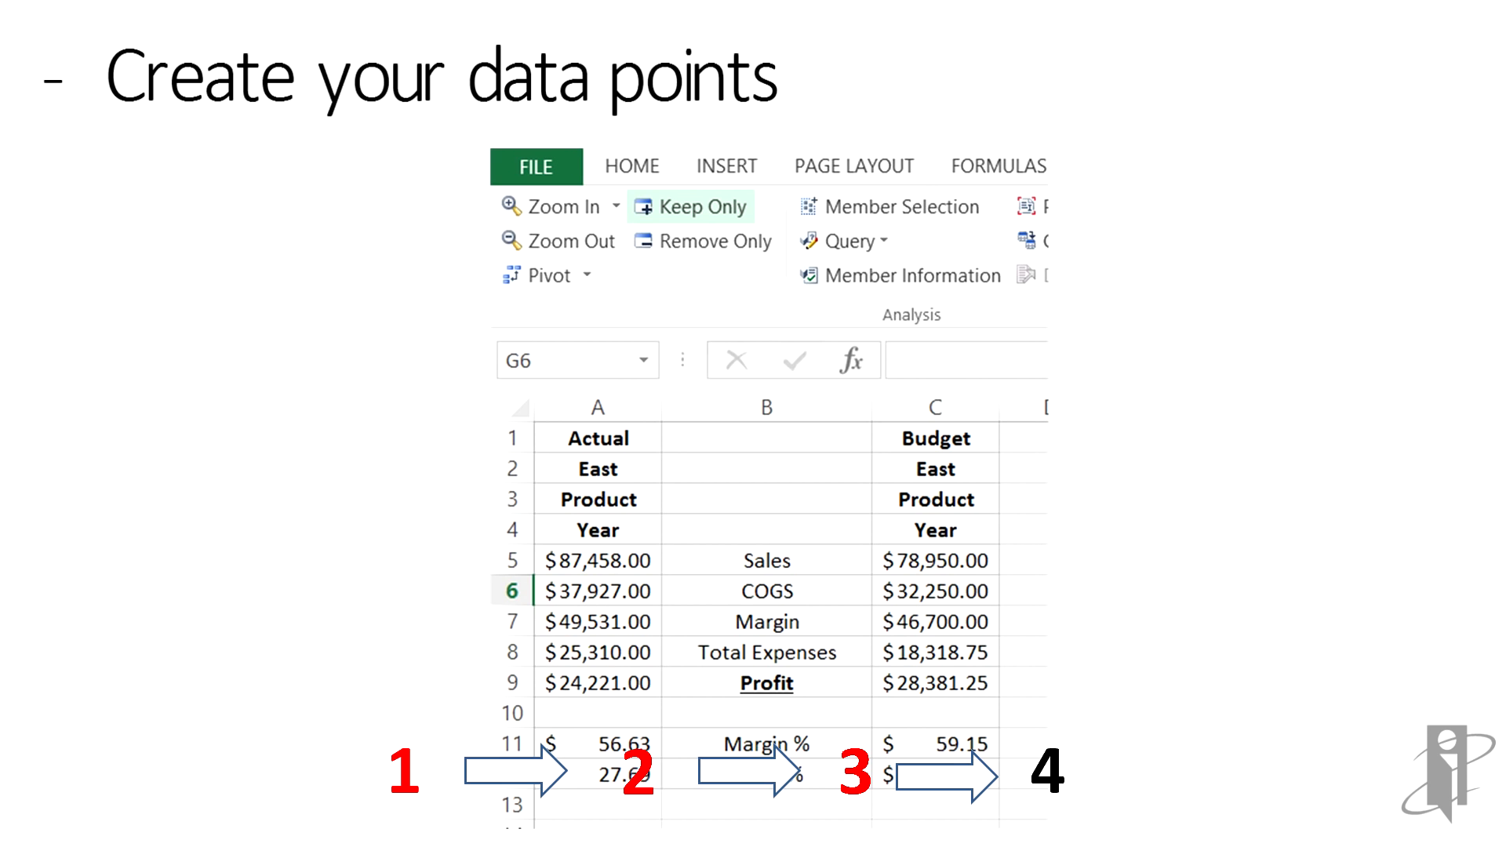
- Advance the slideshow to the 'Highlight the set of data' slide
{"action": "key", "text": "Right"}
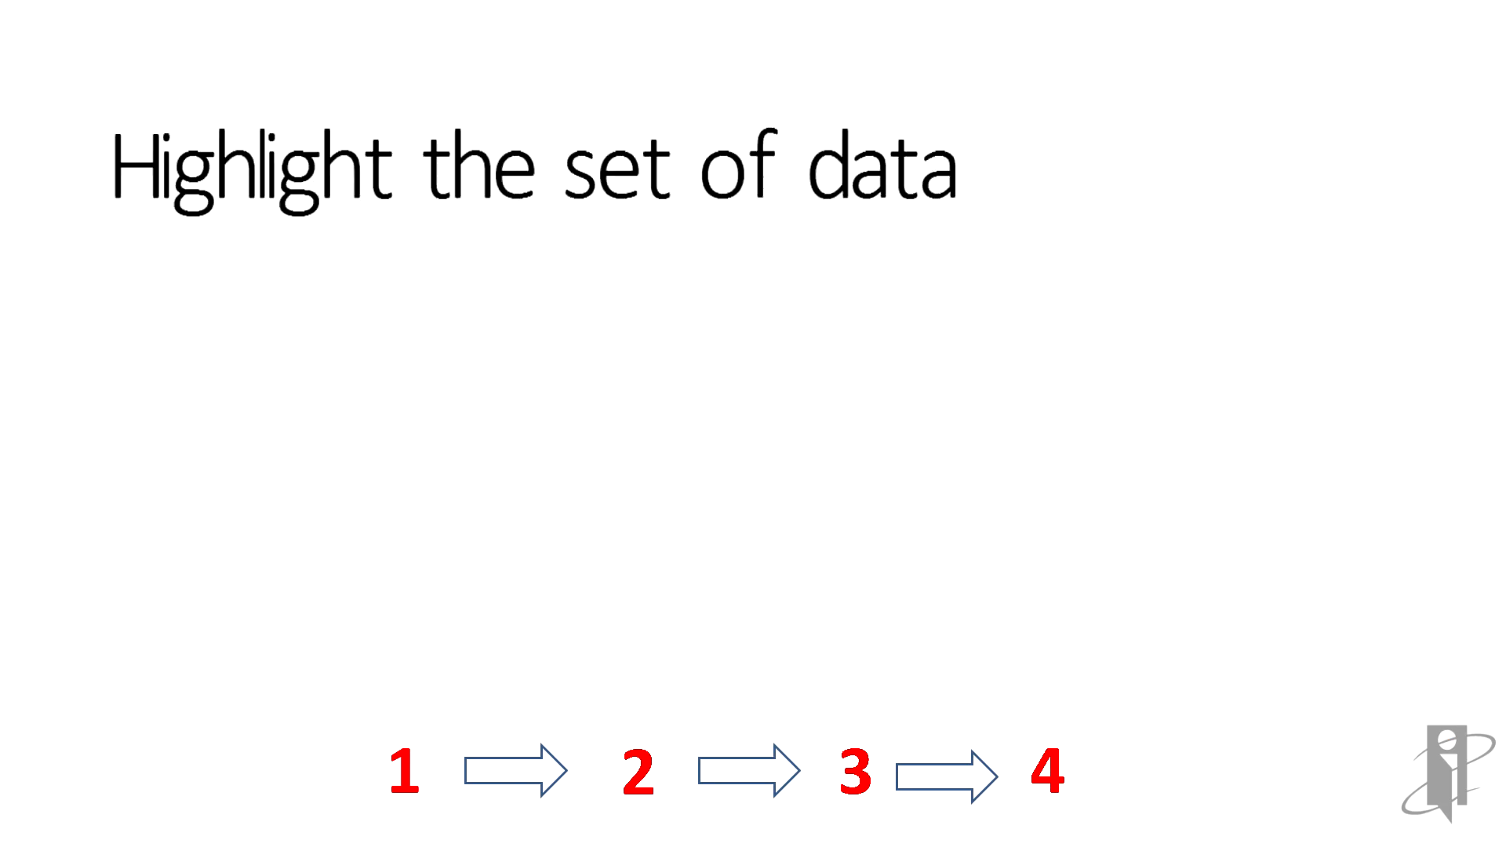